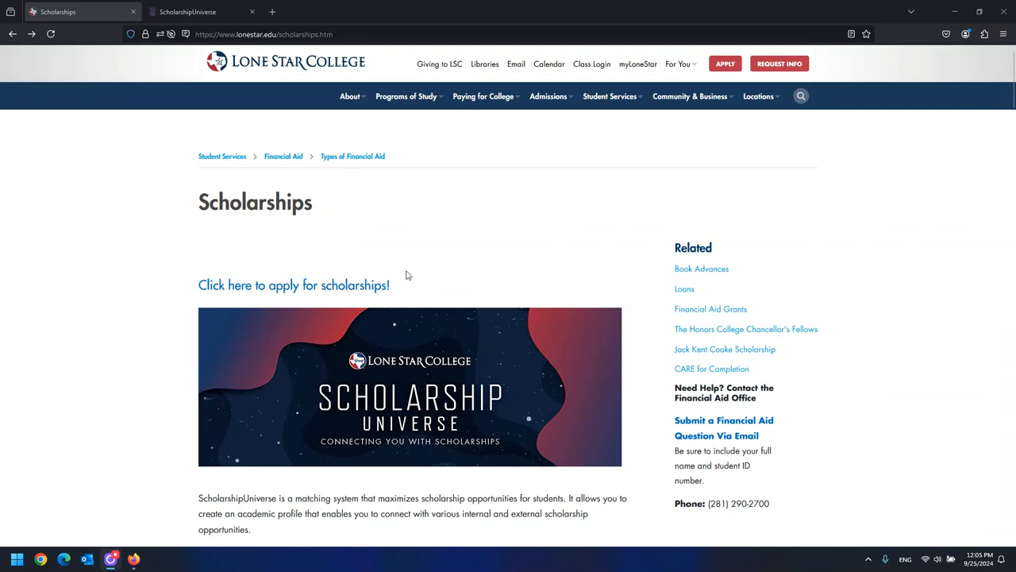
# Step: Switch to the ScholarshipUniverse tab showing seven questions answered N/A and 0 matches
pyautogui.scroll(-3)
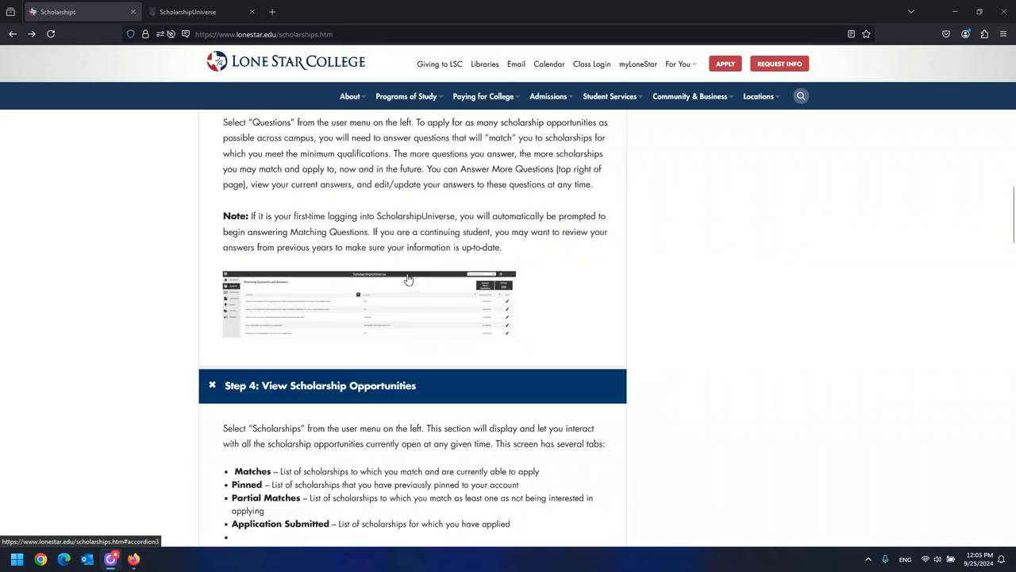
pyautogui.scroll(-3)
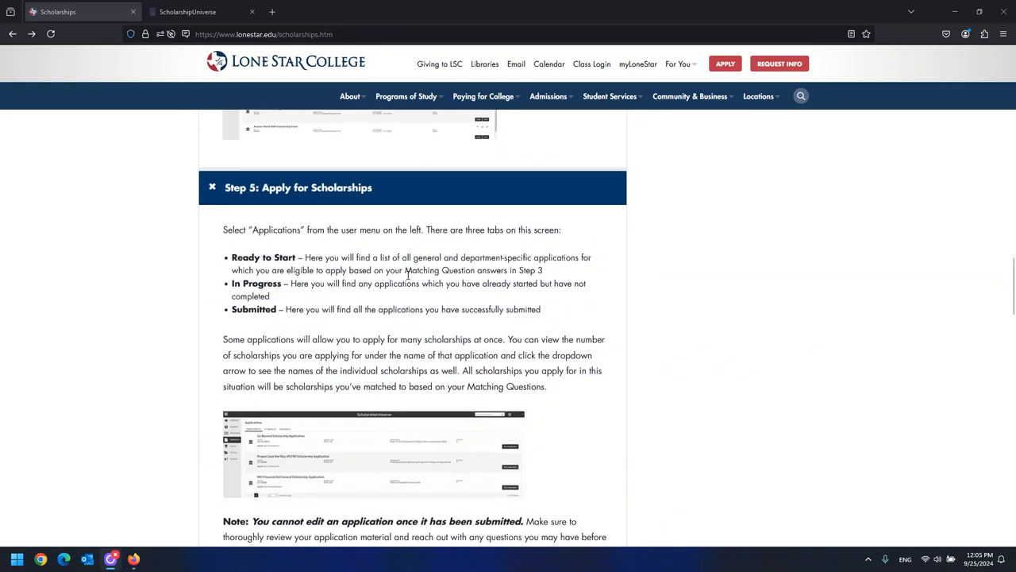
pyautogui.scroll(3)
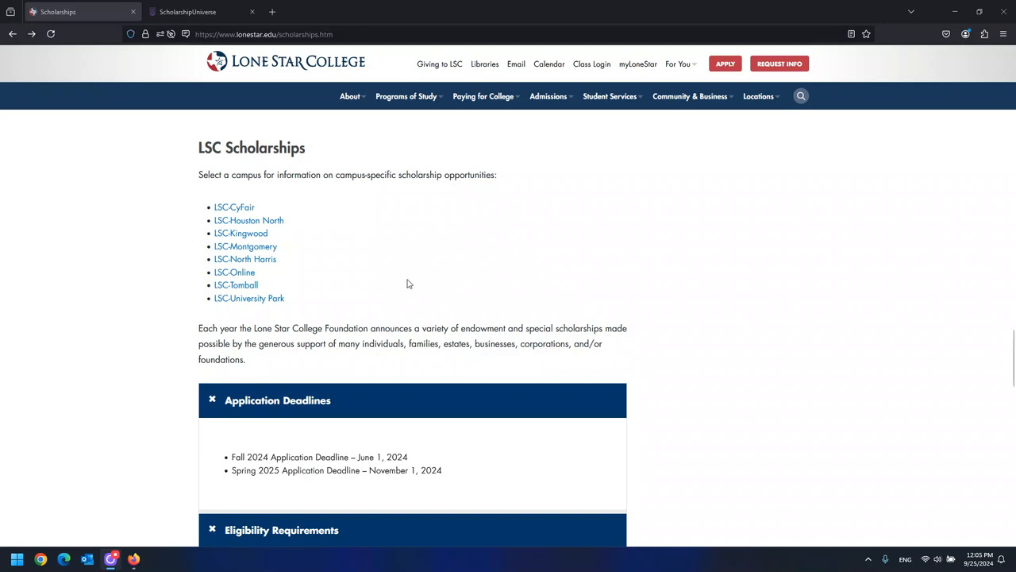
pyautogui.scroll(-3)
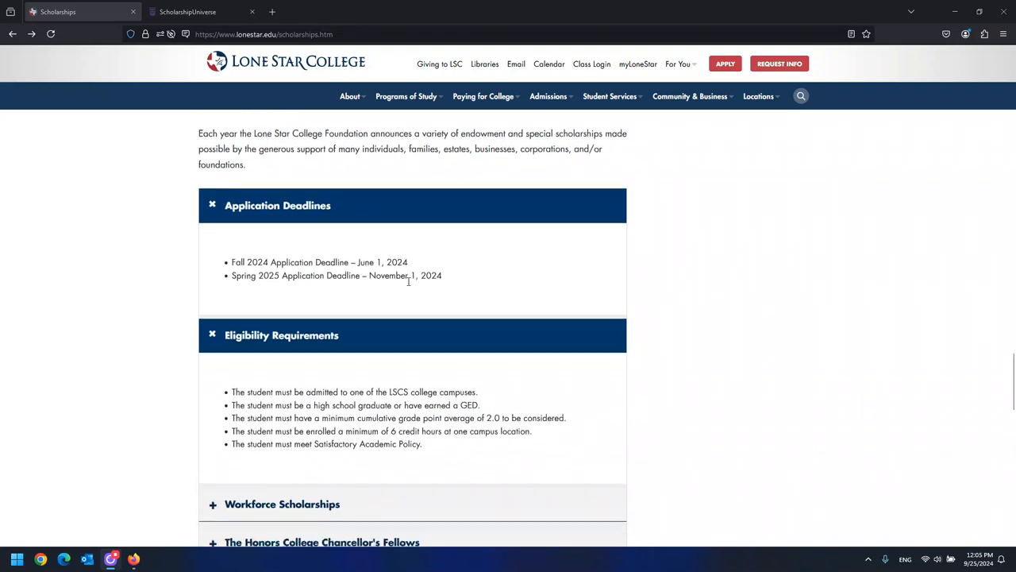
pyautogui.scroll(-3)
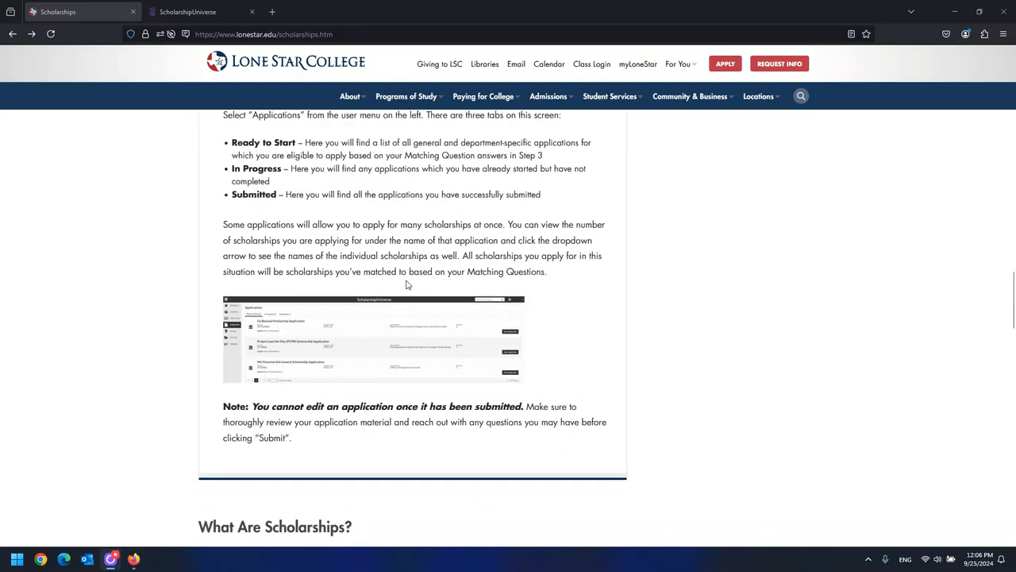
pyautogui.scroll(3)
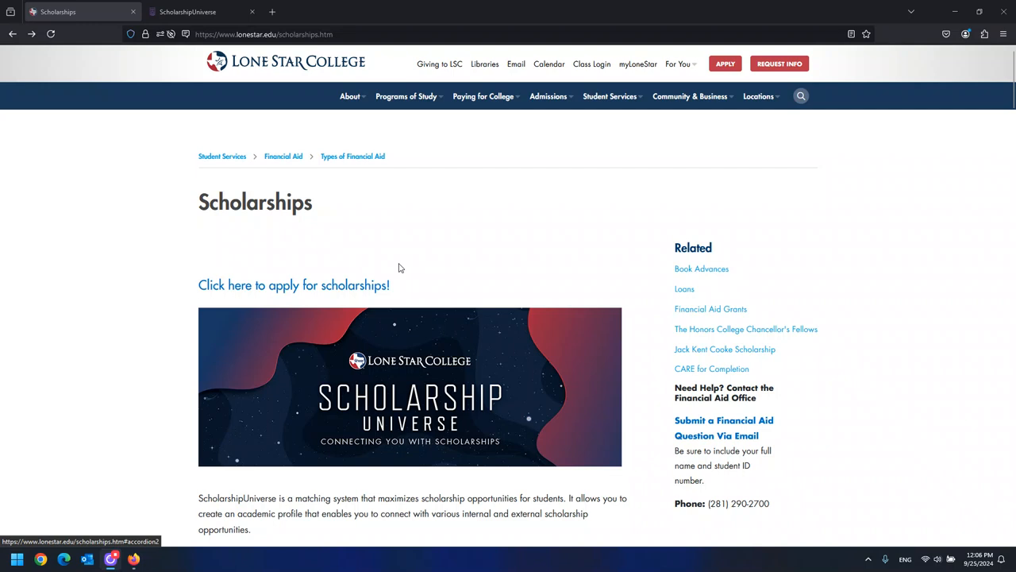
pyautogui.moveTo(343, 288)
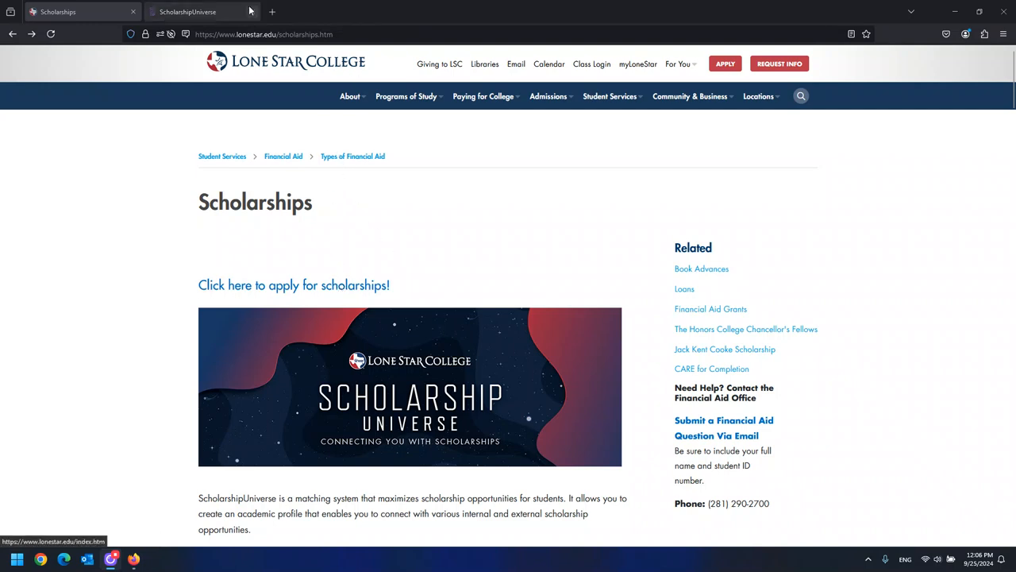
pyautogui.click(188, 11)
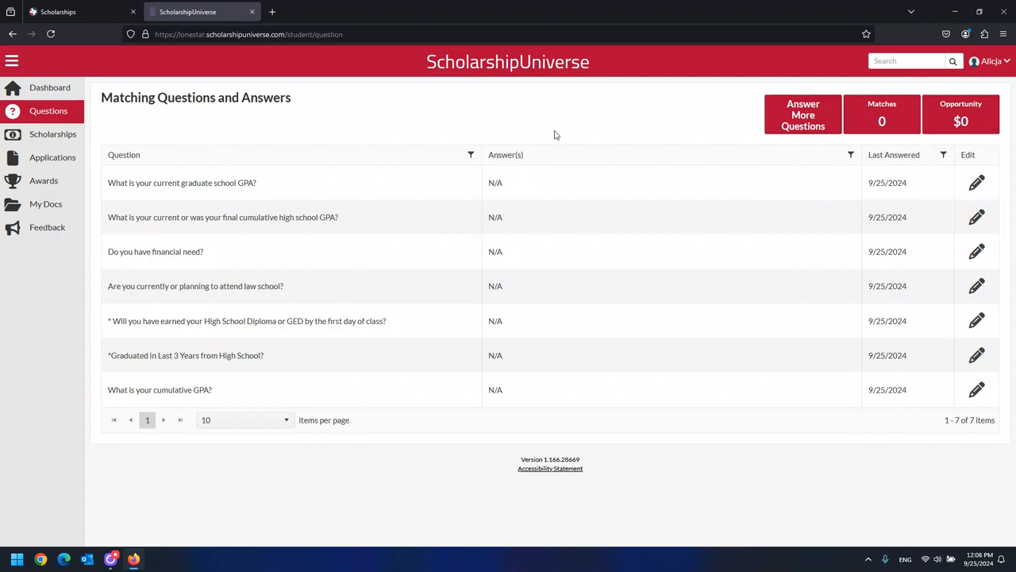
pyautogui.moveTo(548, 113)
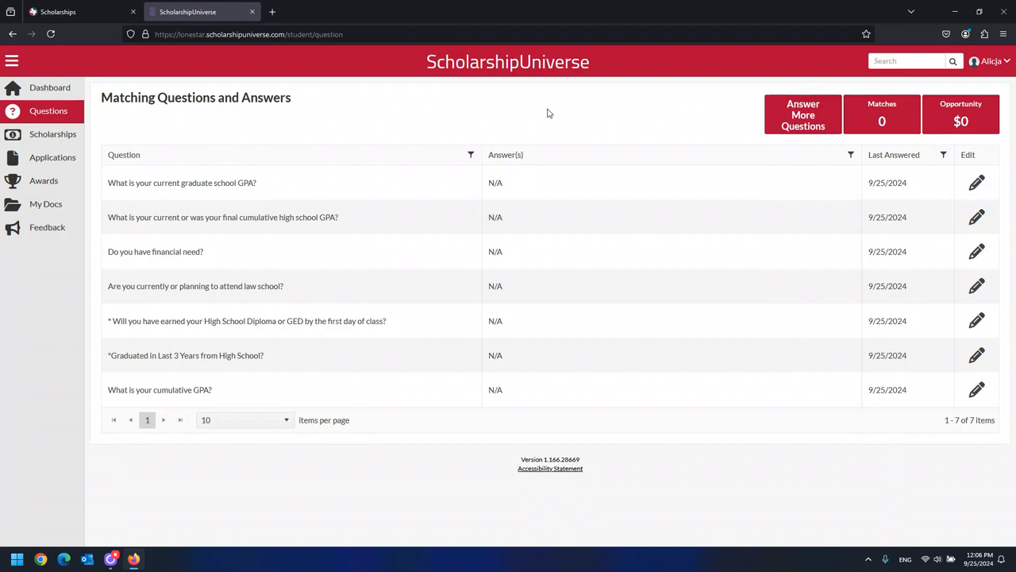
pyautogui.moveTo(116, 98)
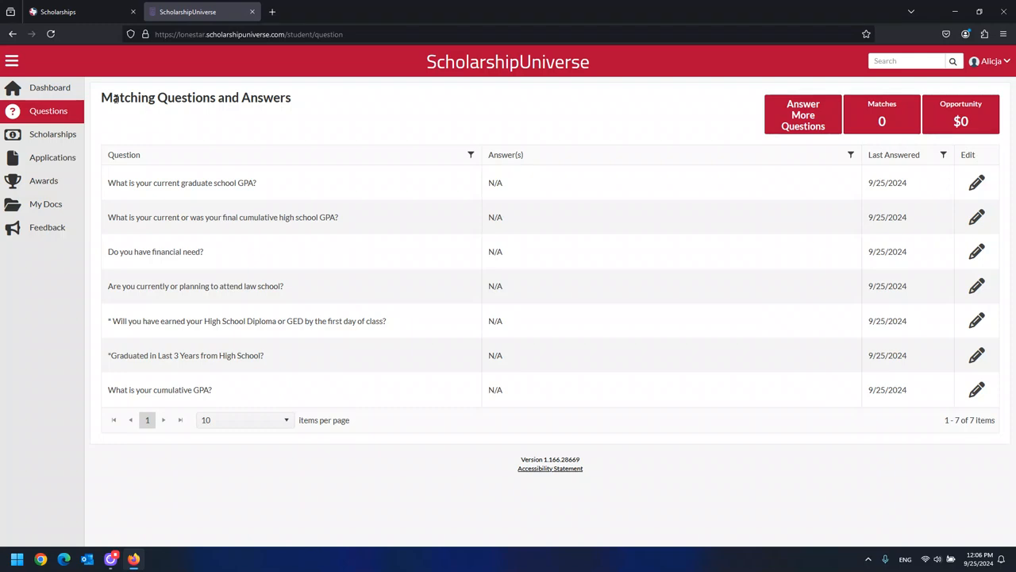
pyautogui.moveTo(464, 127)
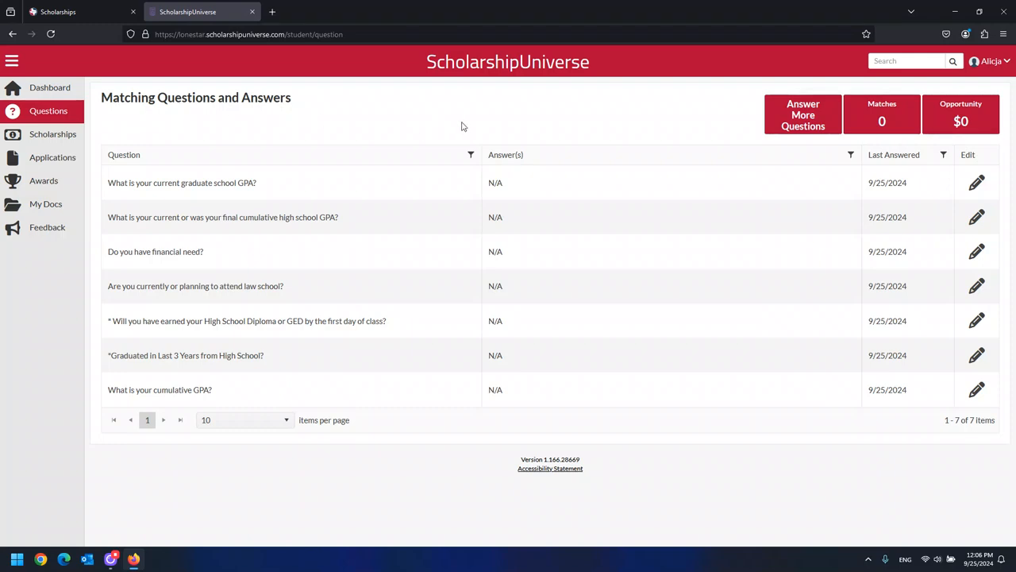
pyautogui.moveTo(681, 115)
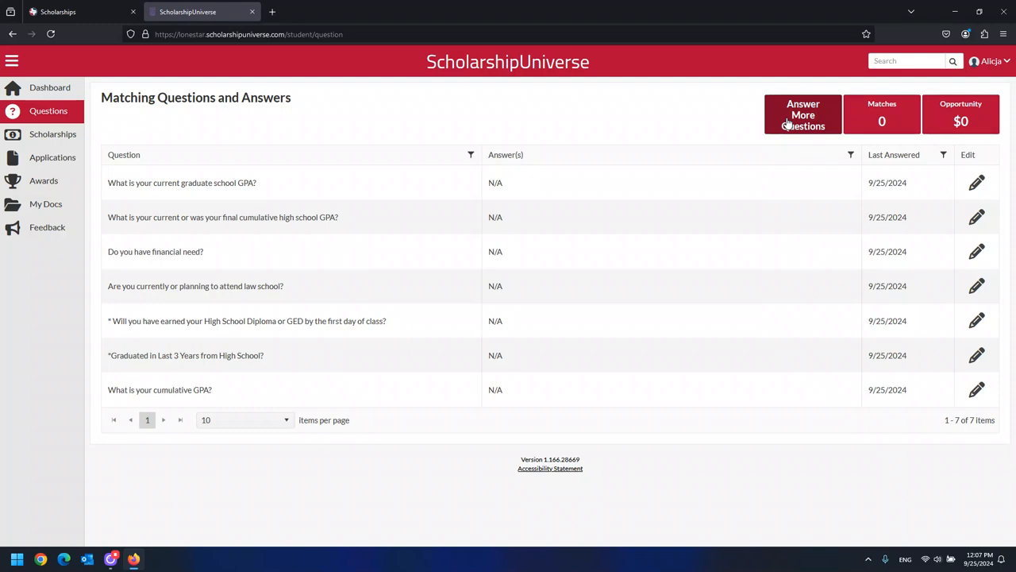
# Step: Answer current academic level as Undergraduate - Freshman, then go back to Questions
pyautogui.click(803, 114)
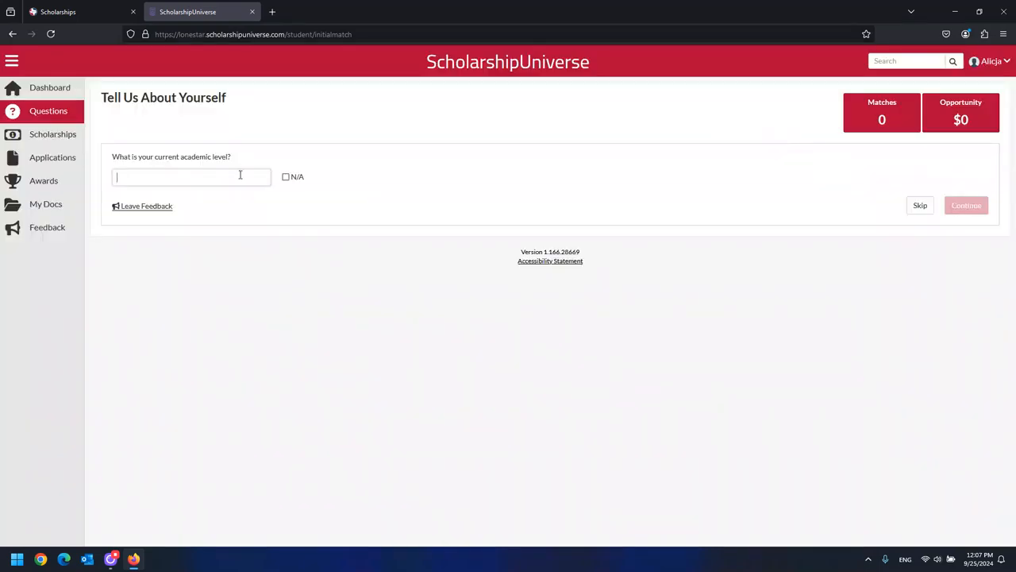
pyautogui.click(191, 176)
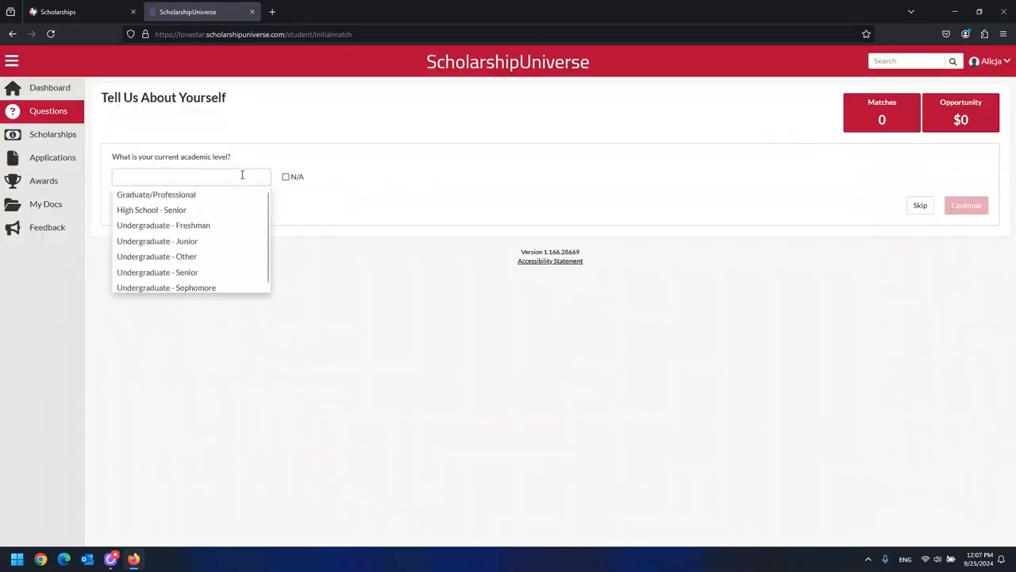
pyautogui.click(162, 225)
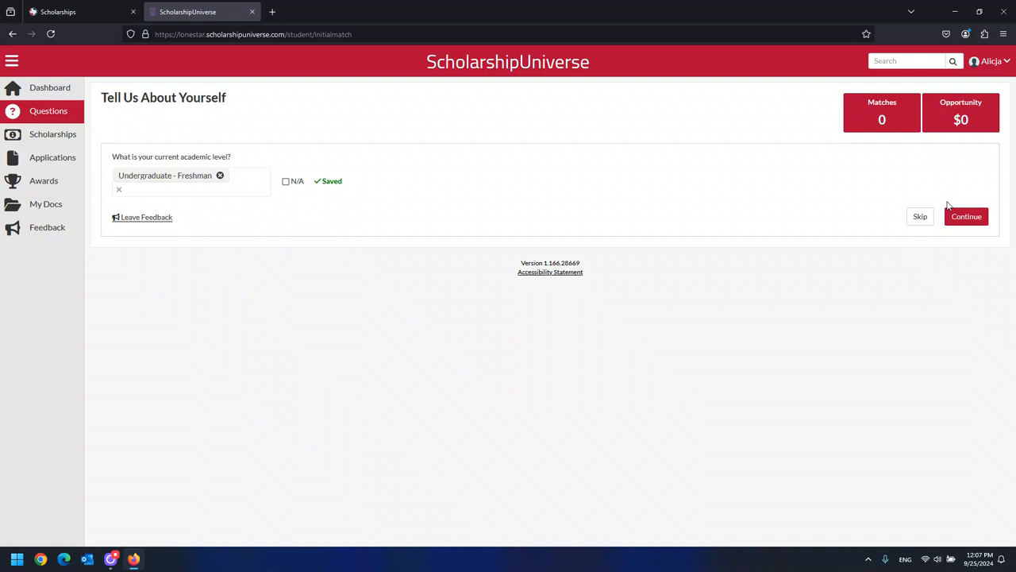
pyautogui.click(966, 216)
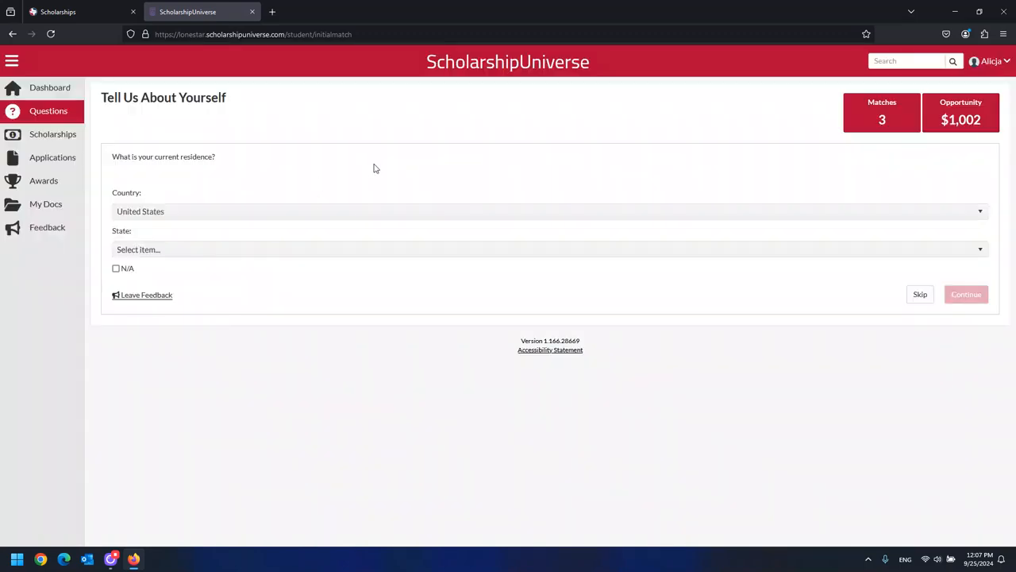
pyautogui.moveTo(455, 201)
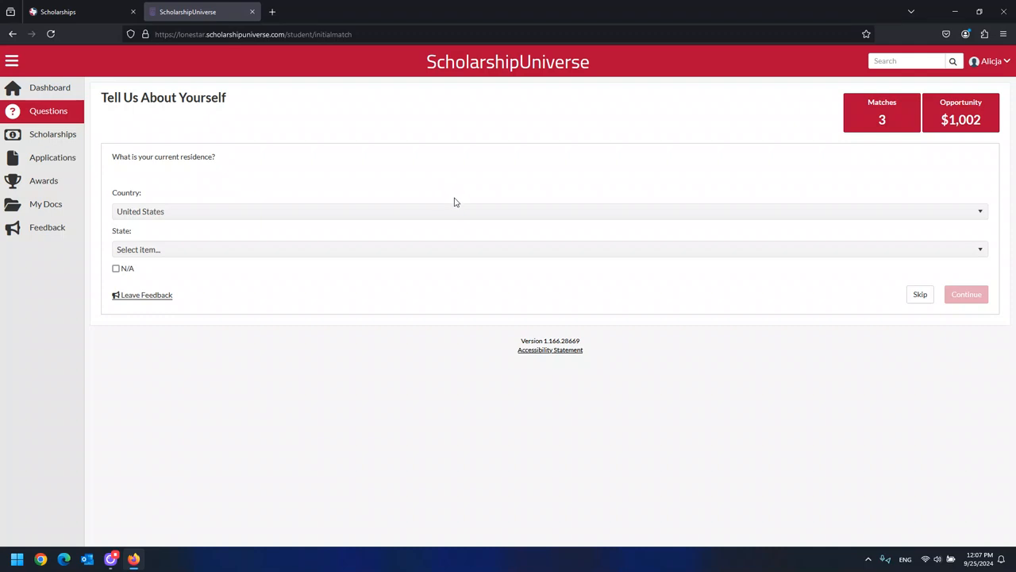
pyautogui.moveTo(925, 174)
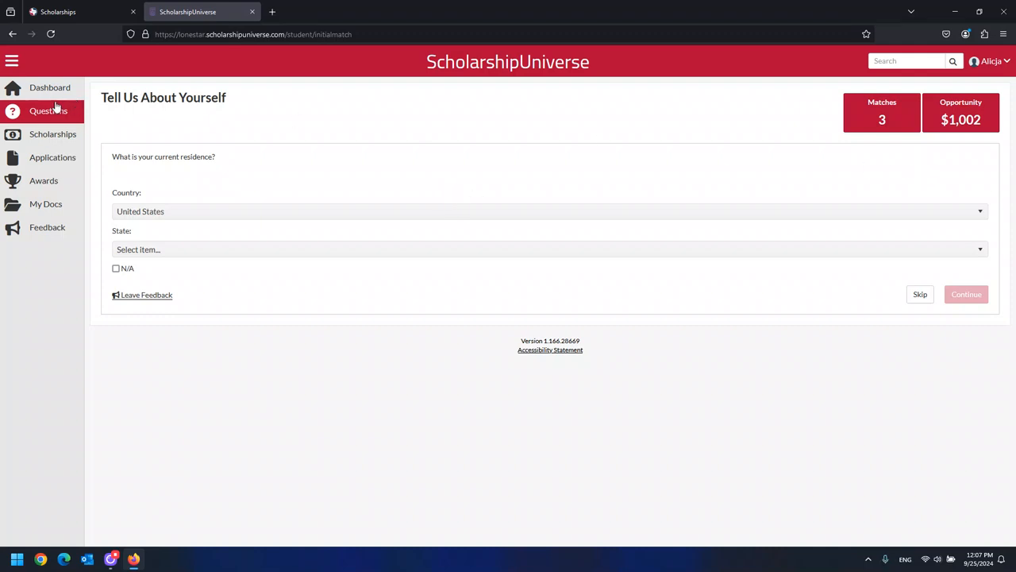
pyautogui.click(48, 110)
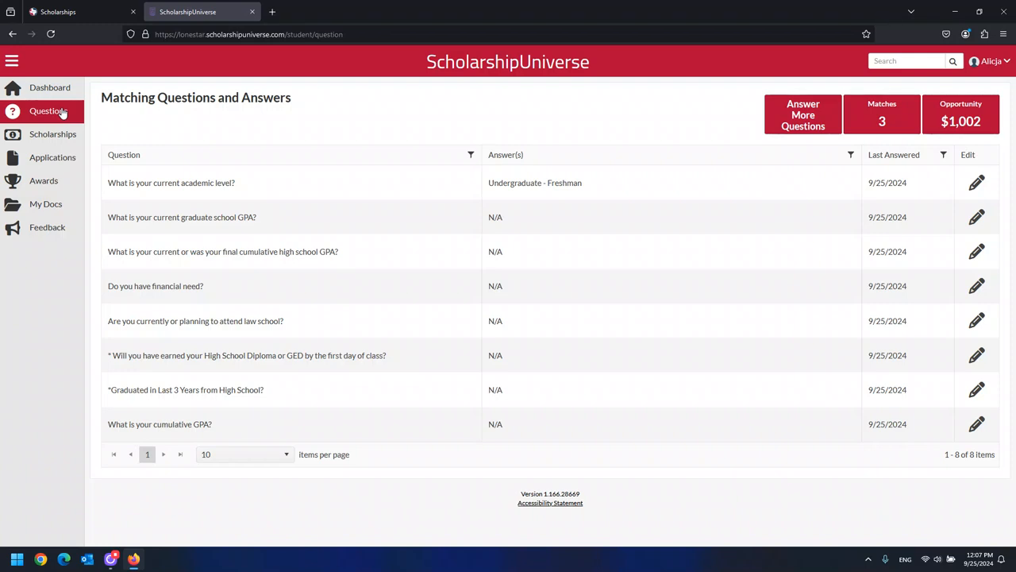
pyautogui.moveTo(52, 134)
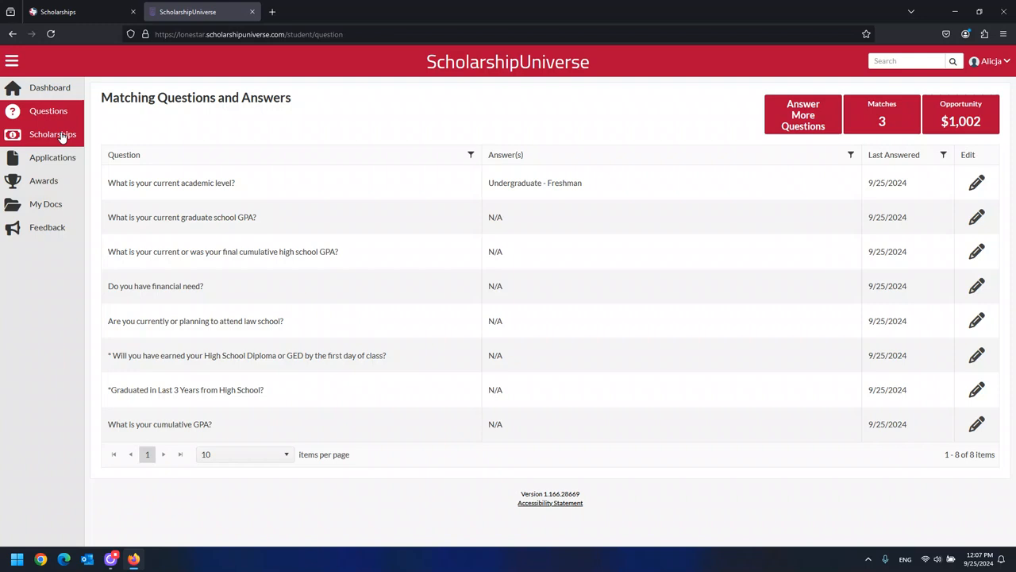
# Step: Open Scholarships to list Foreclosure.com, BlankStyle and RentHop matches
pyautogui.click(52, 133)
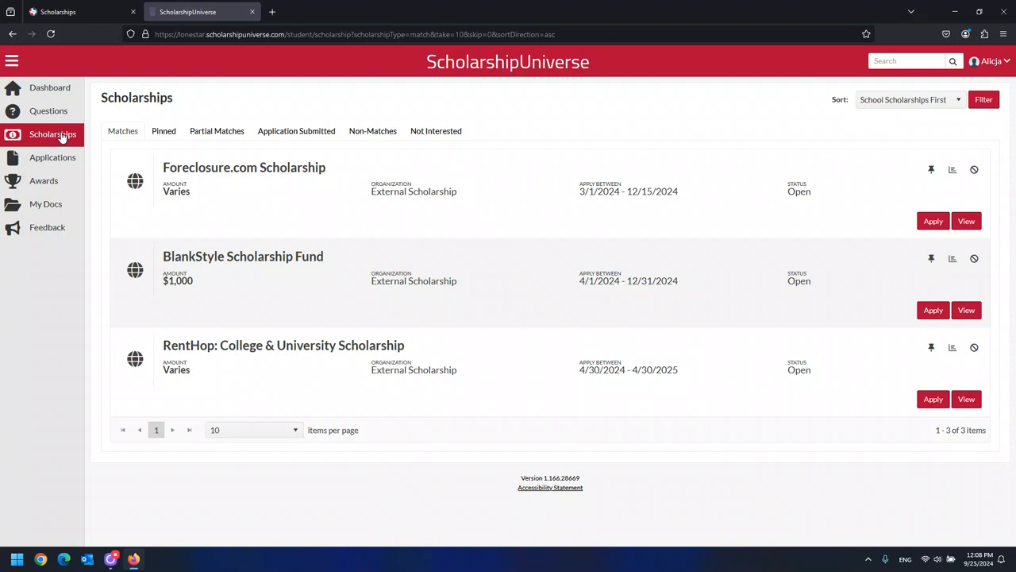
pyautogui.moveTo(133, 77)
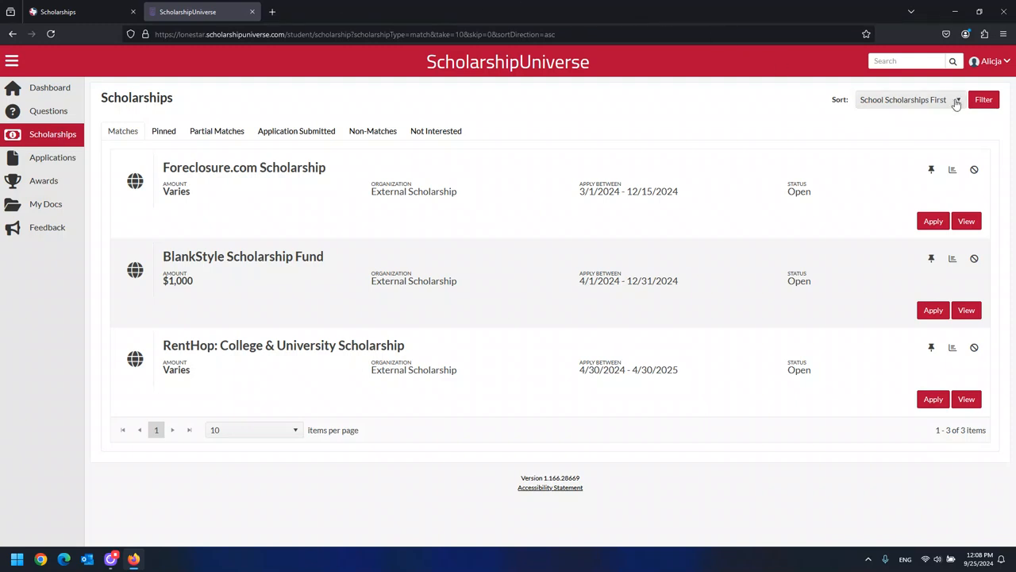
# Step: Keep matches sorted School Scholarships First and return to the Lone Star College Scholarships tab
pyautogui.click(902, 99)
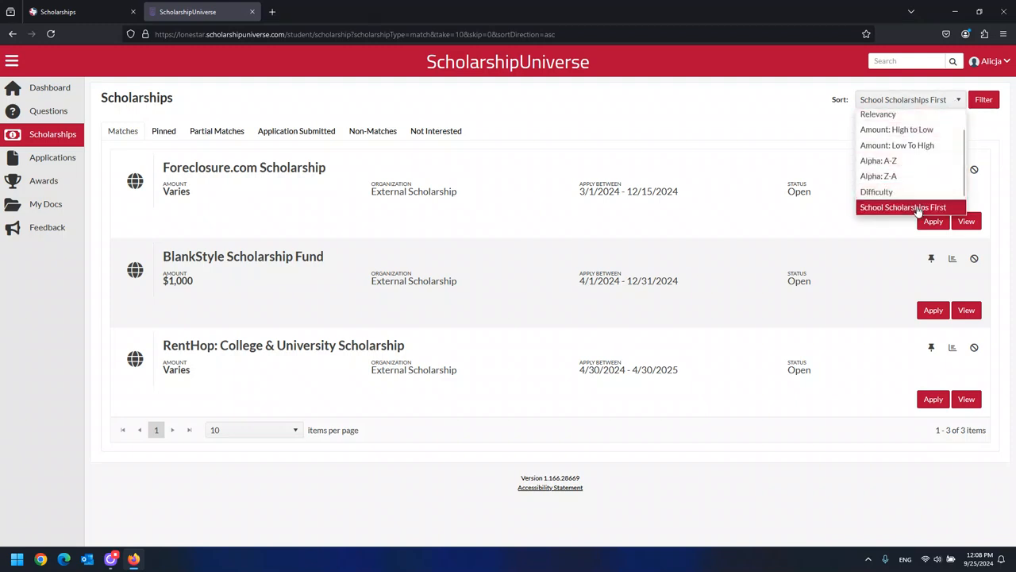
pyautogui.click(902, 207)
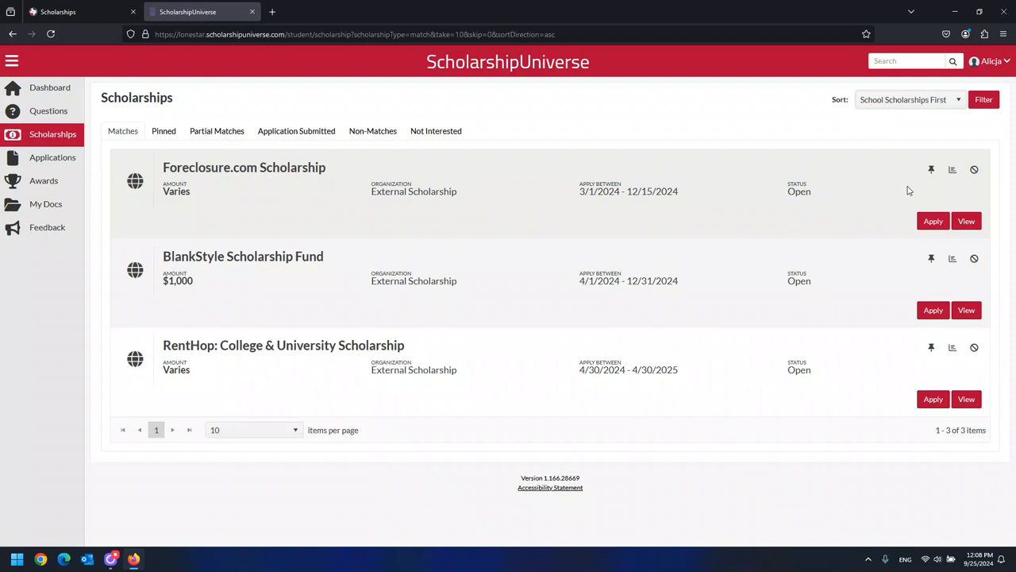
pyautogui.moveTo(143, 207)
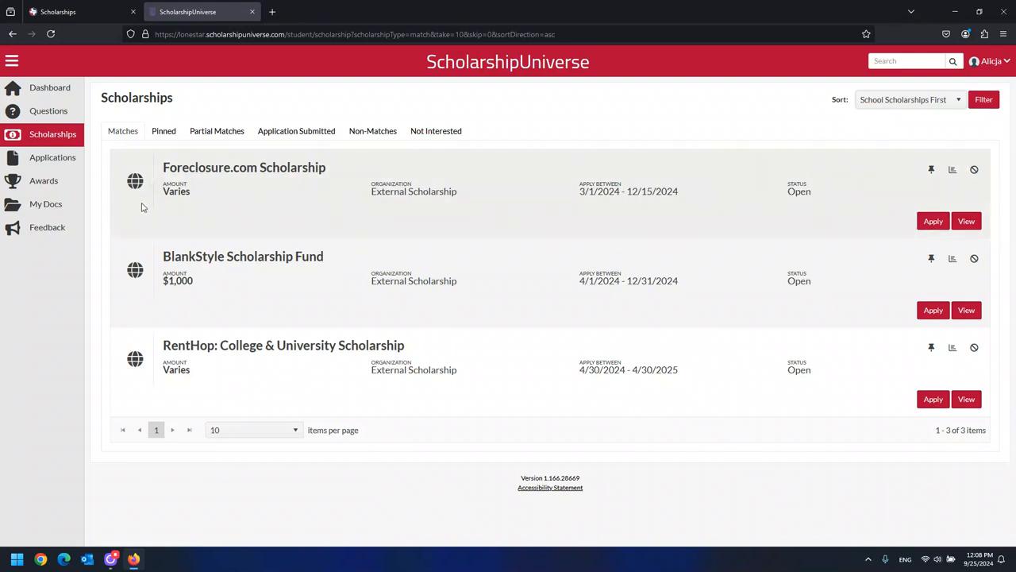
pyautogui.moveTo(145, 196)
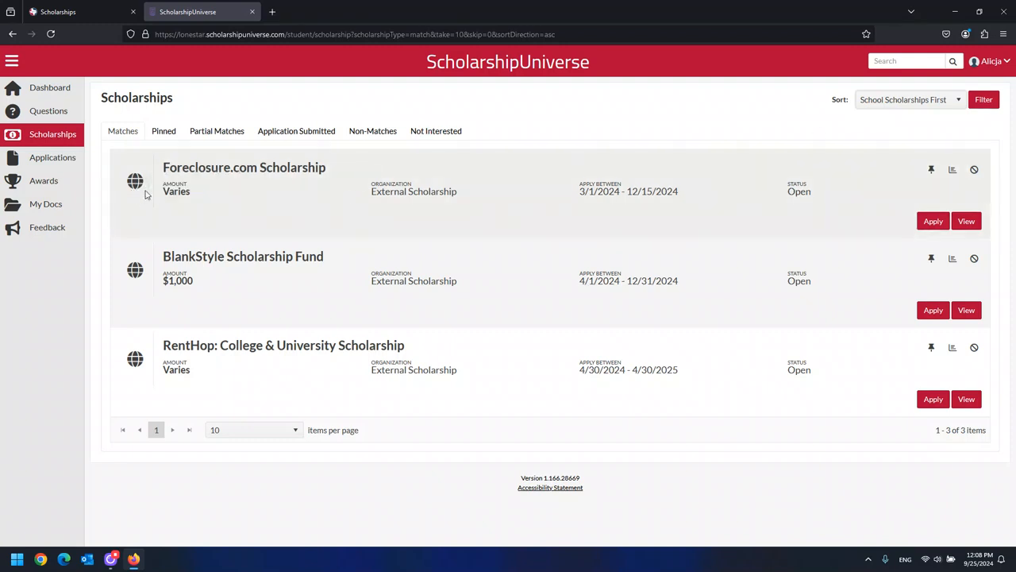
pyautogui.moveTo(135, 181)
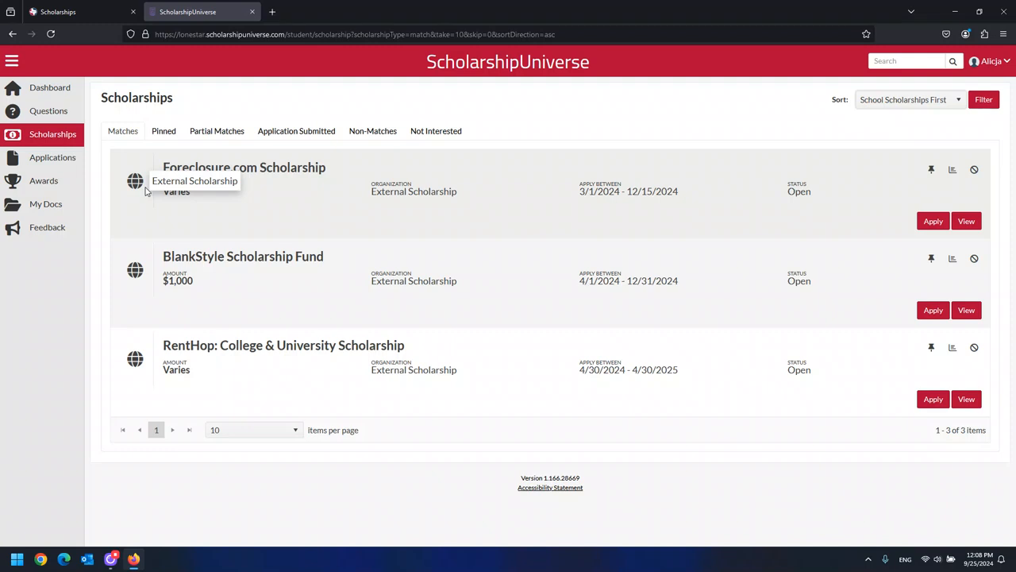
pyautogui.moveTo(141, 224)
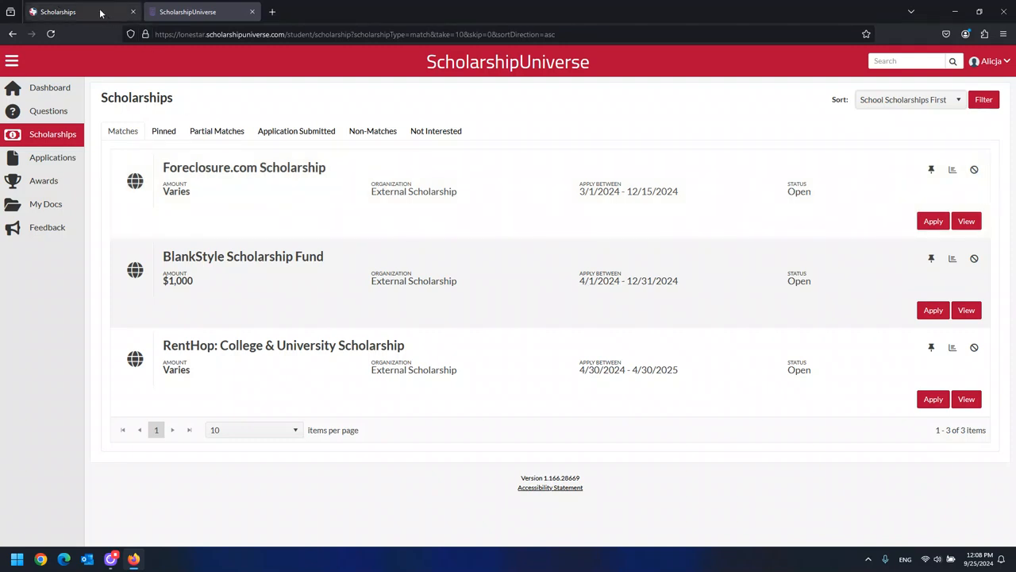
pyautogui.click(58, 11)
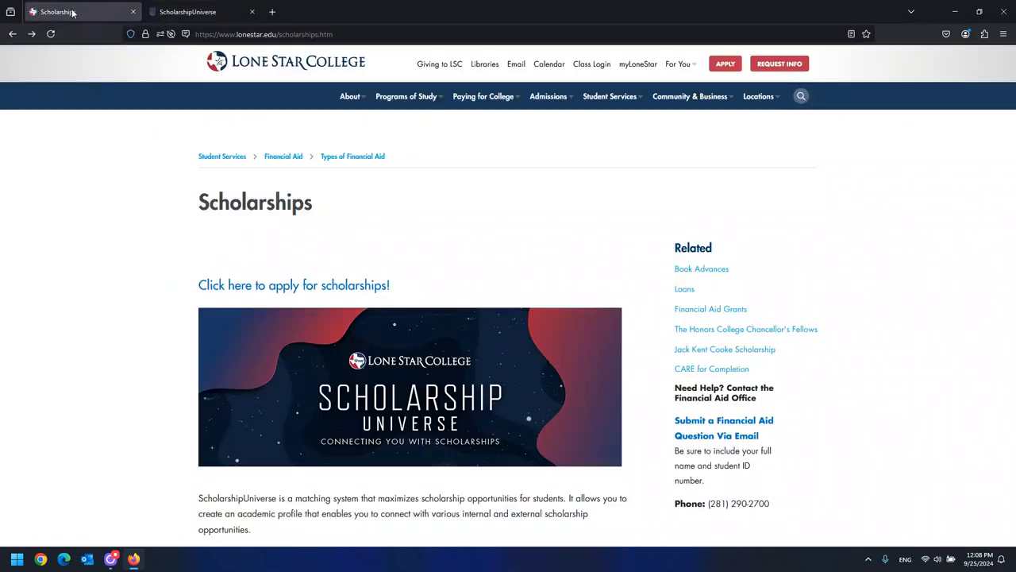